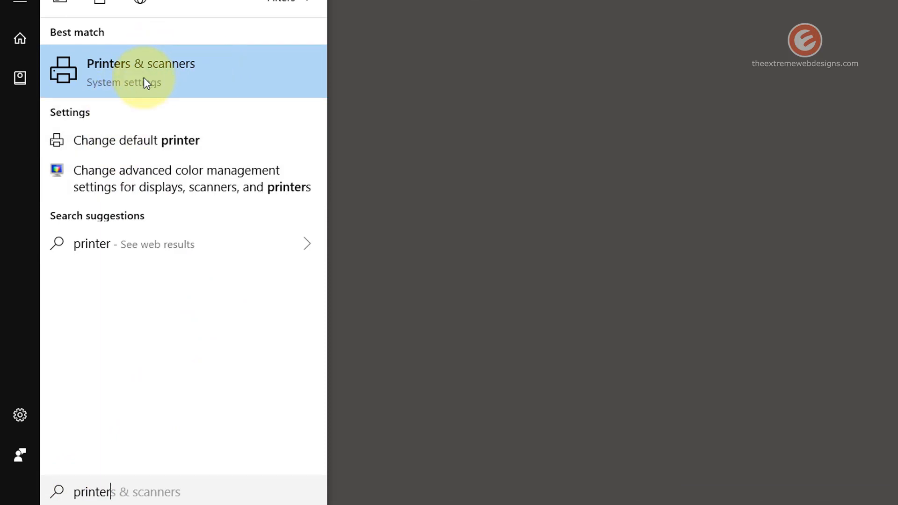
- Open the Printers & scanners page from the Start search results for 'printer'
left_click(140, 71)
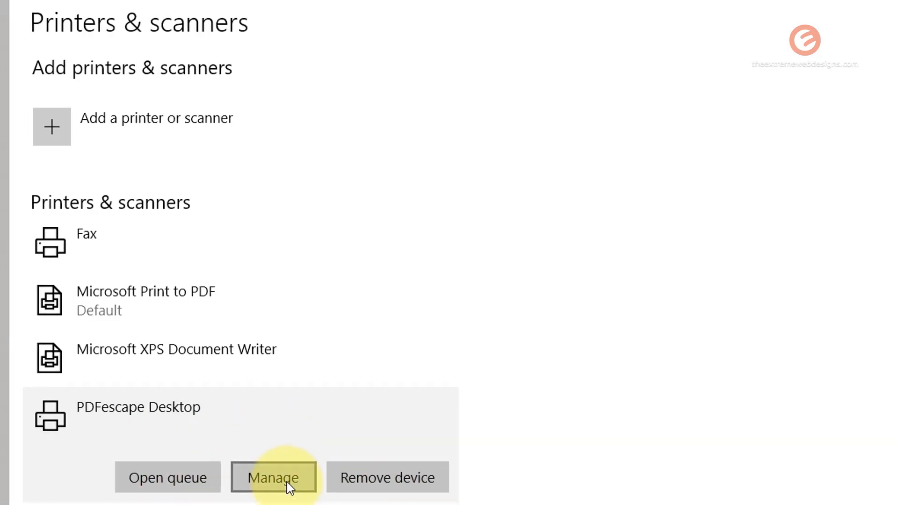
- Set PDFescape Desktop as the default printer and return to the printer list
left_click(273, 477)
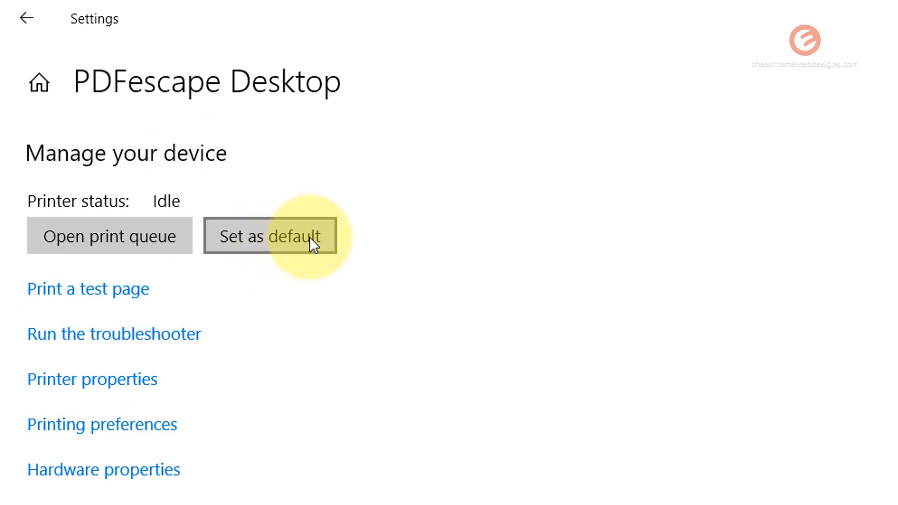
left_click(270, 236)
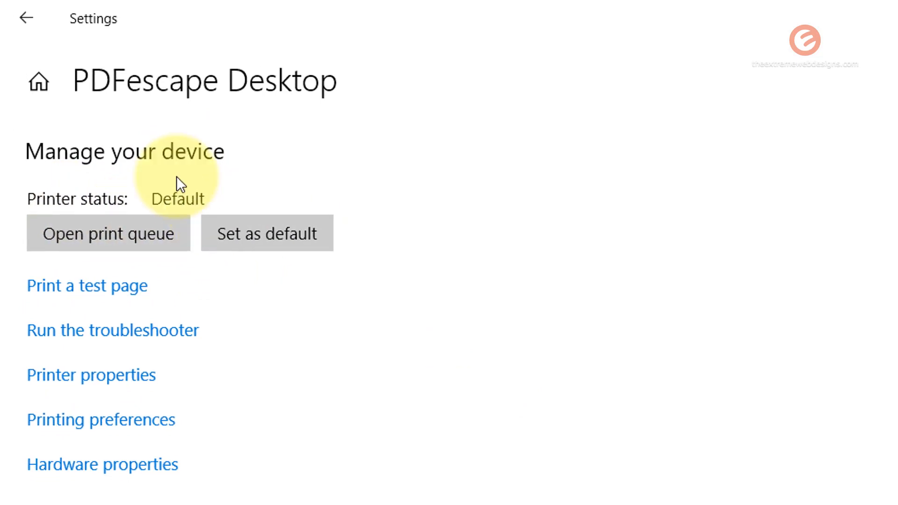
left_click(25, 18)
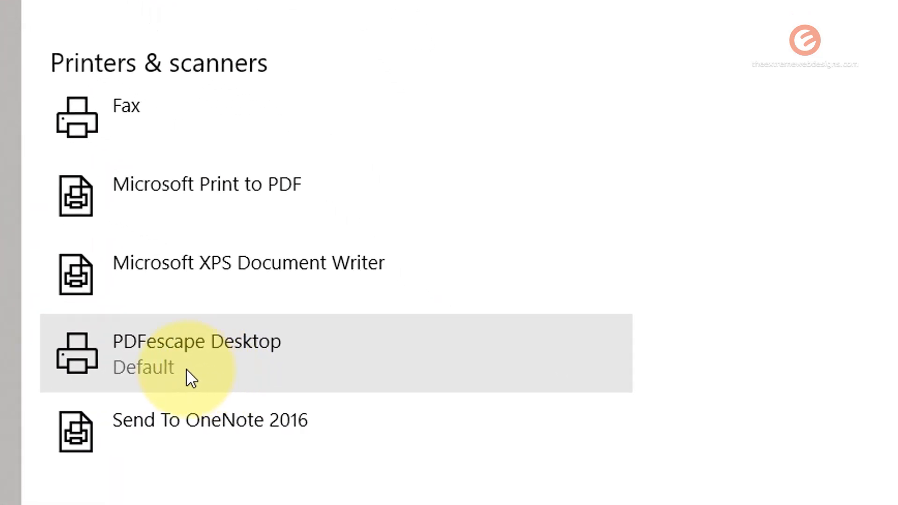
mouse_move(289, 365)
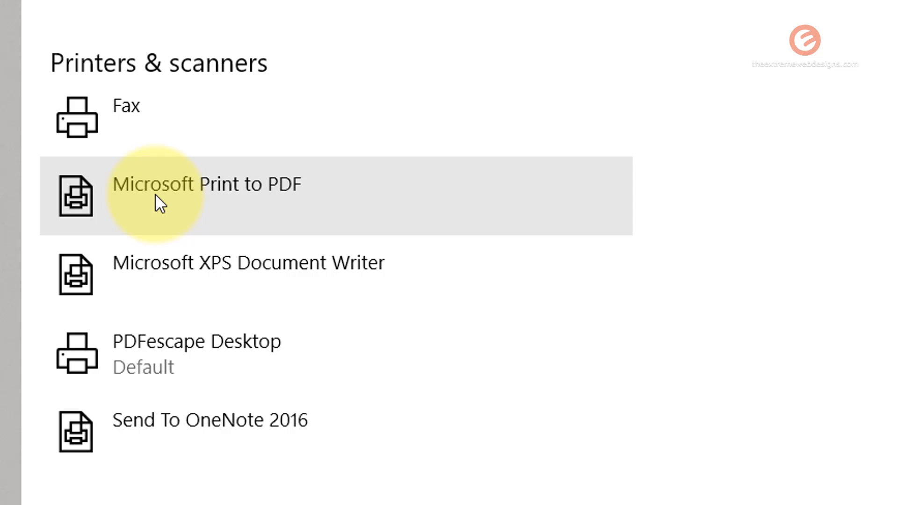
mouse_move(367, 207)
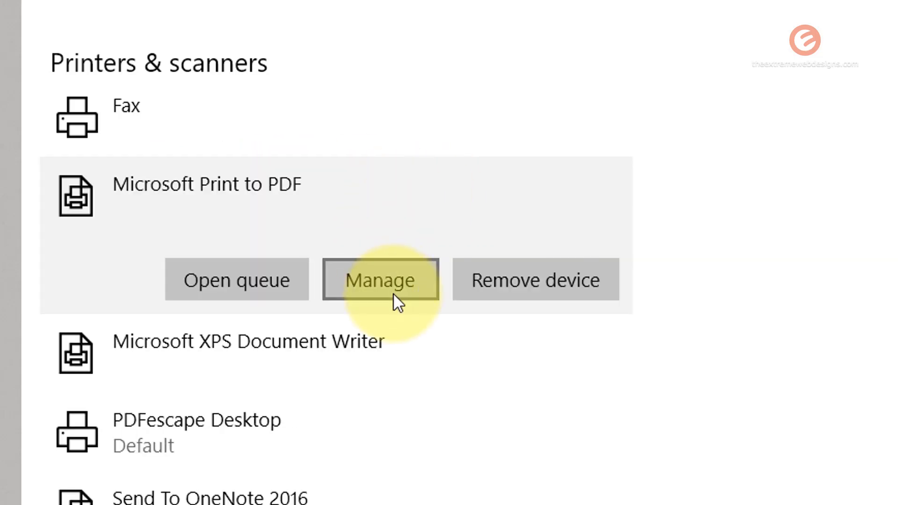
- Open the Manage page for Microsoft Print to PDF
left_click(379, 280)
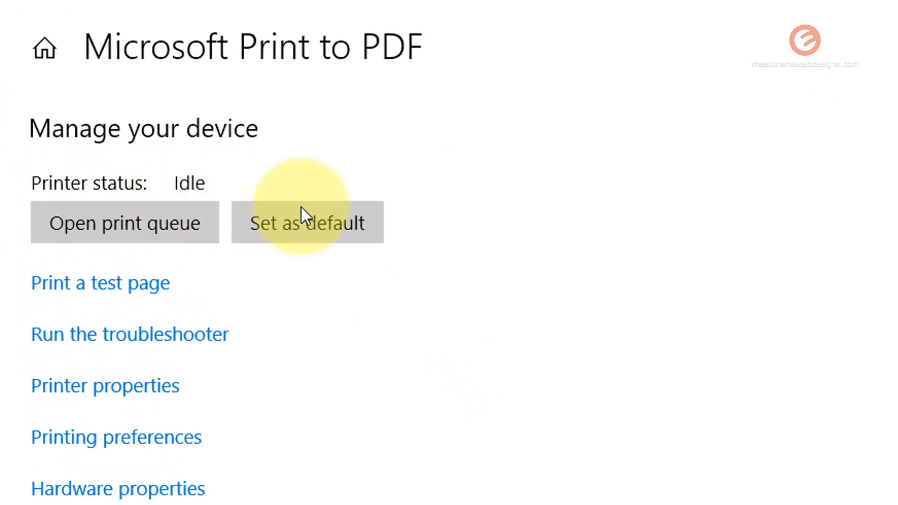
- Set Microsoft Print to PDF as the default printer, replacing PDFescape Desktop
left_click(307, 223)
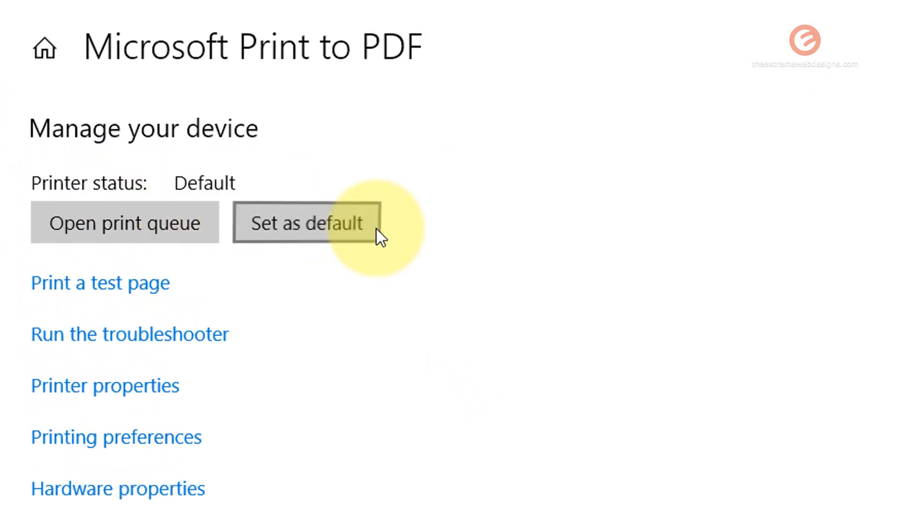